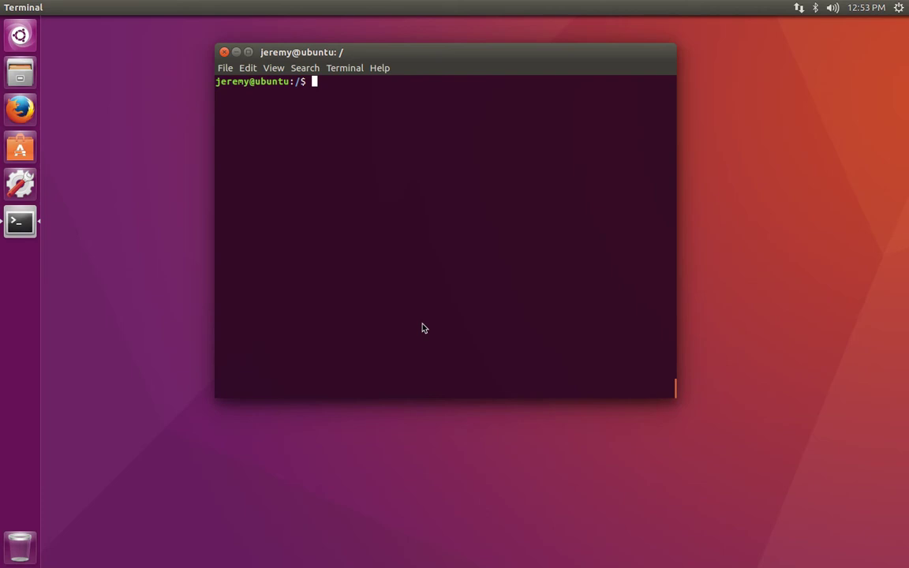
Step: Compose apt-get at the prompt using tab completion after apt
text(apt-)
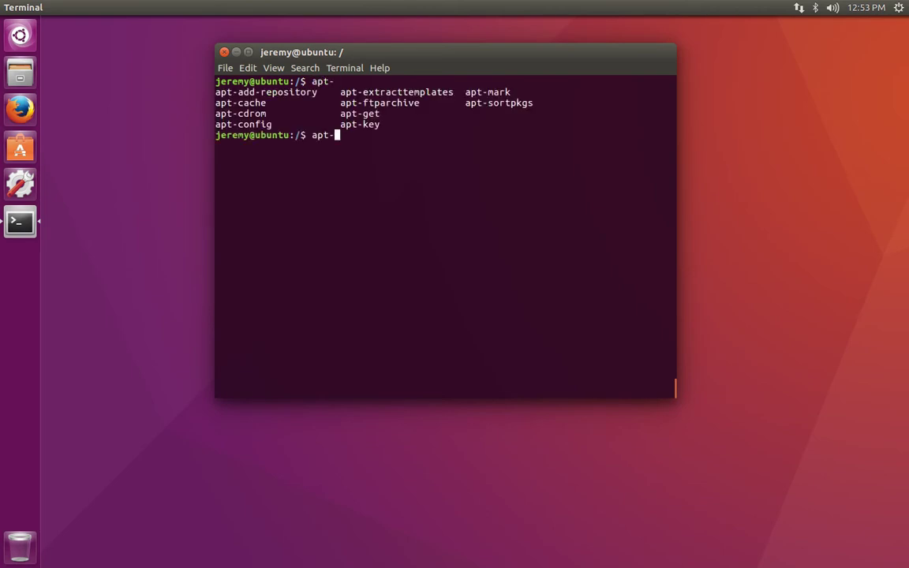
mouse_move(356, 190)
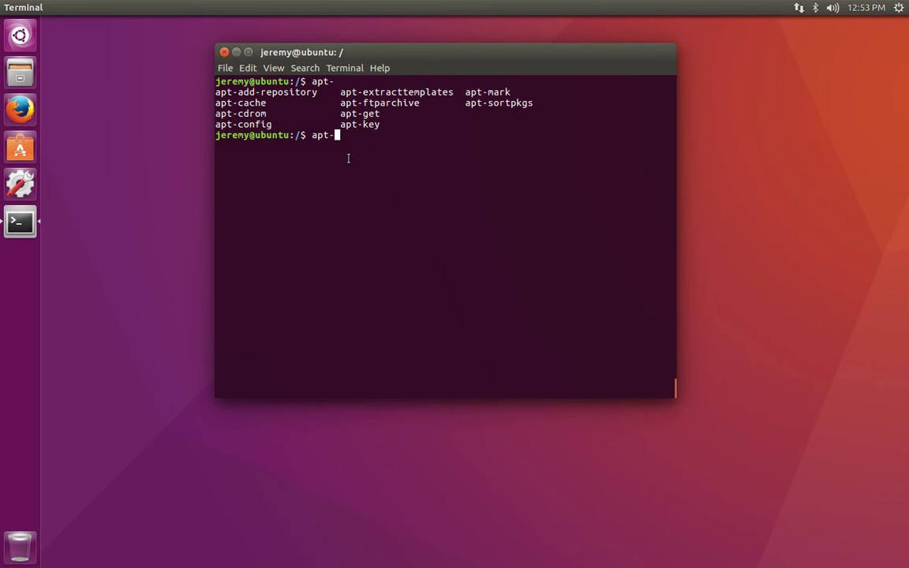
text(get)
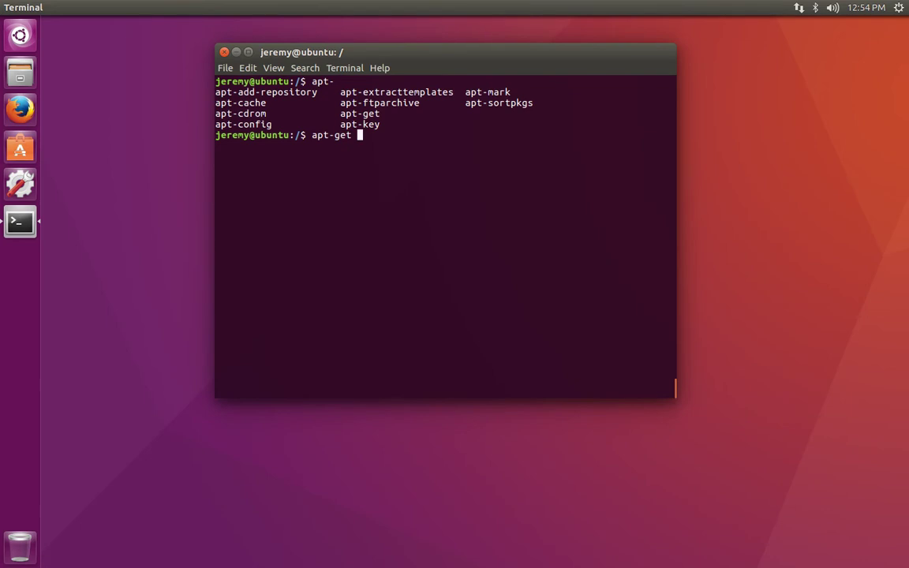
Step: Run apt-get update without sudo, which fails with permission-denied errors
key(Tab)
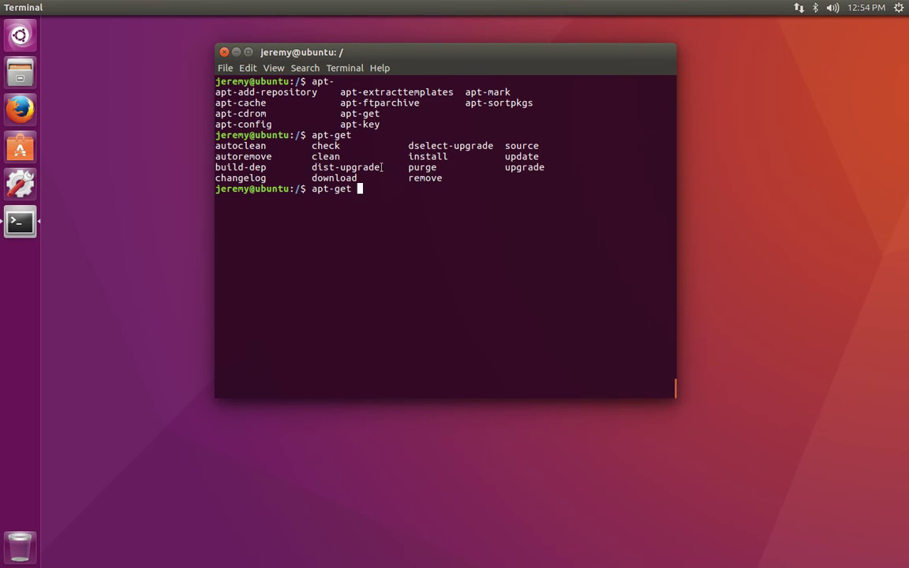
mouse_move(411, 246)
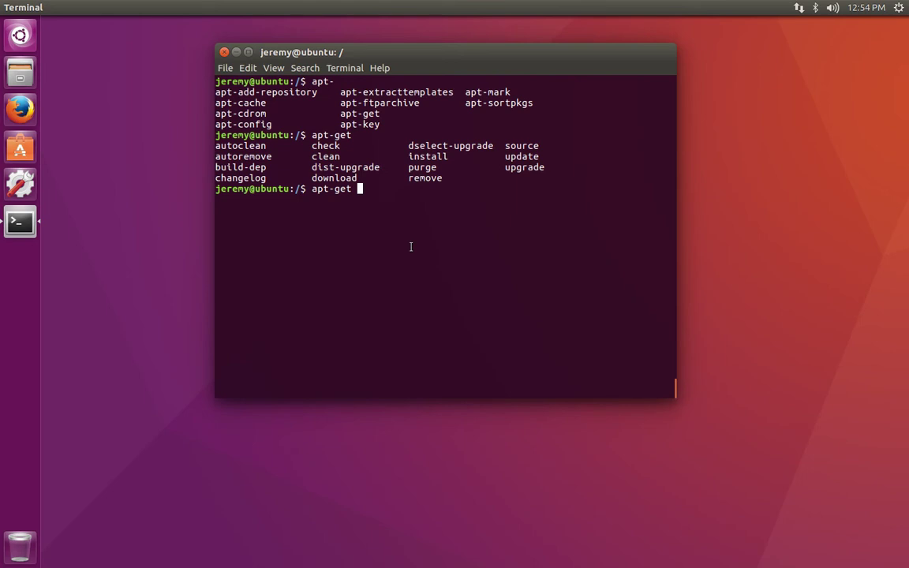
text(update)
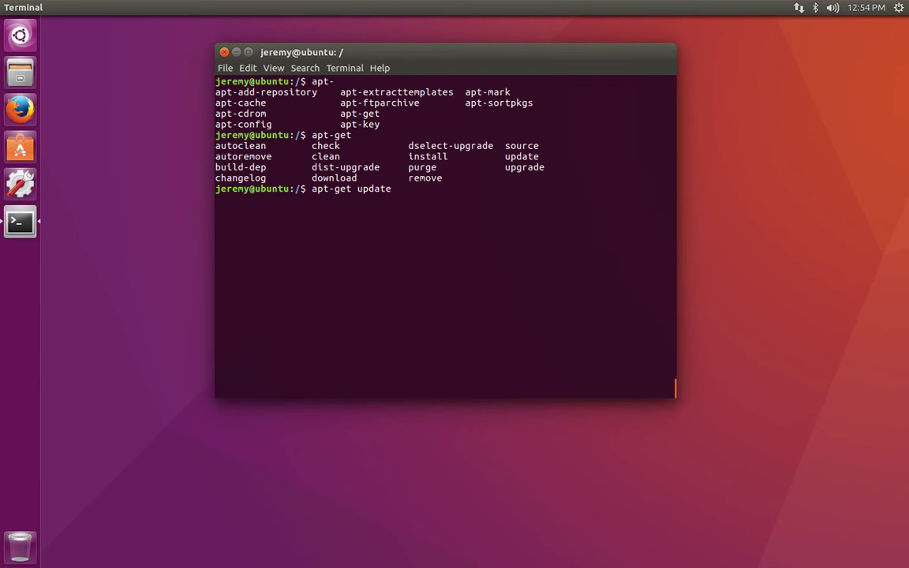
key(Return)
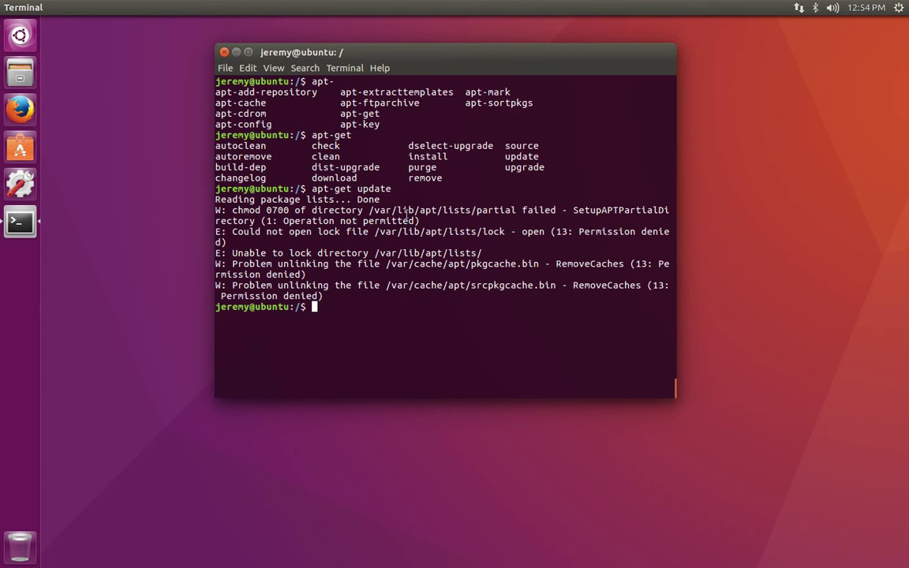
double_click(373, 189)
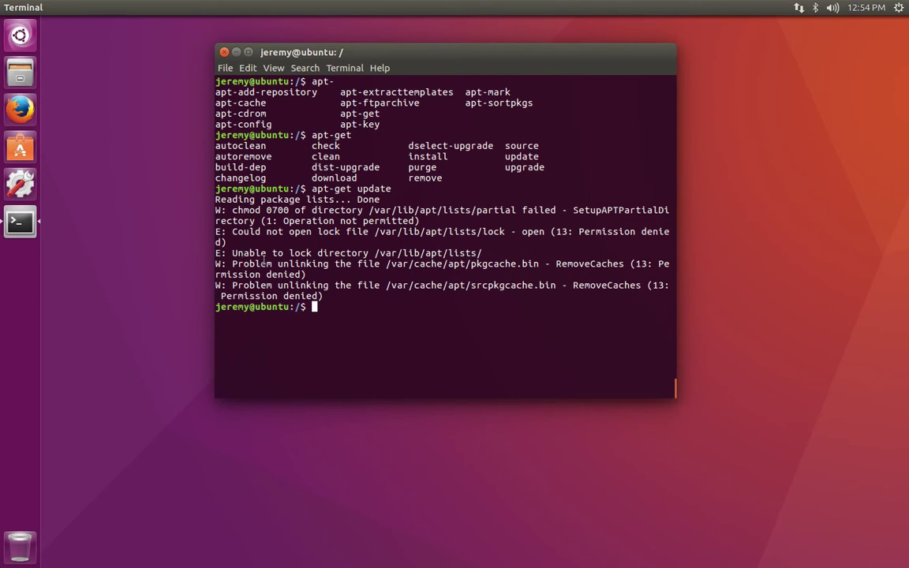
mouse_move(325, 245)
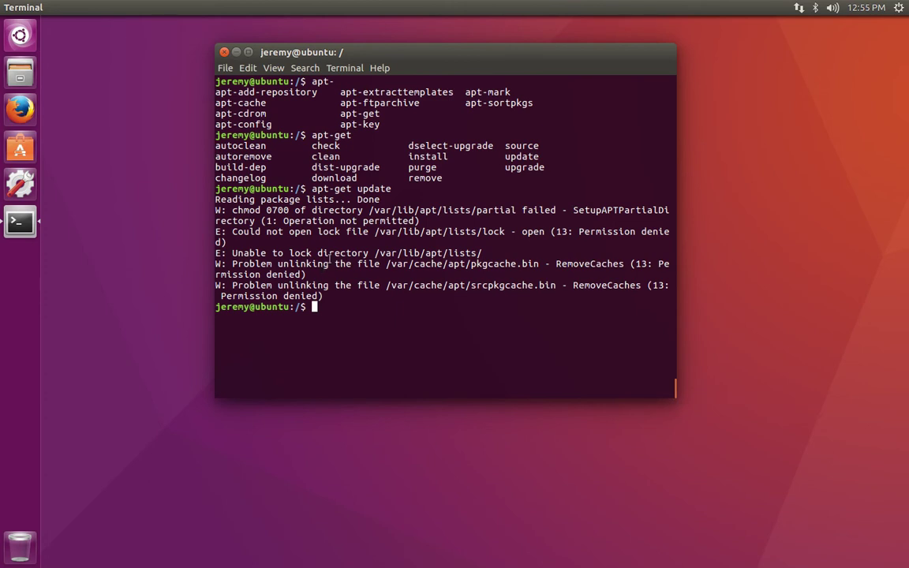
mouse_move(329, 259)
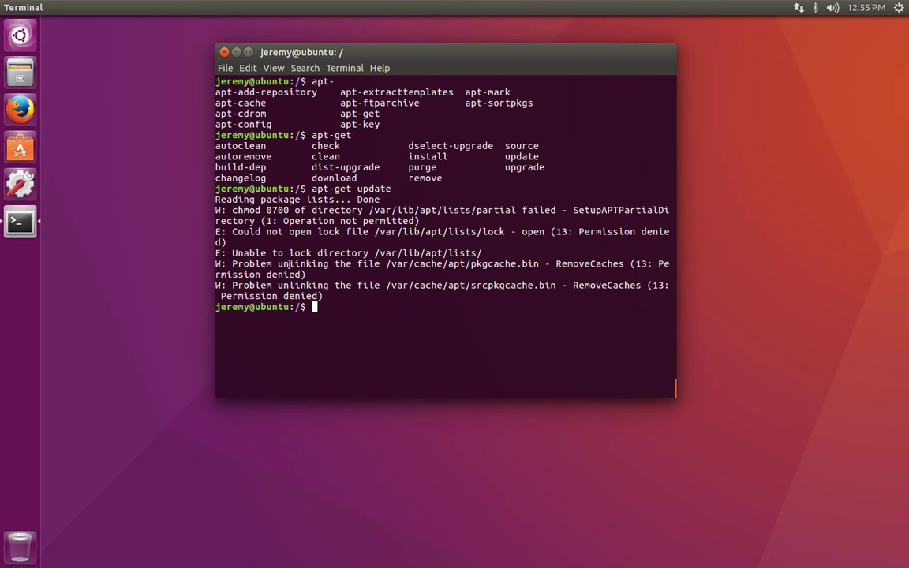
Step: Rerun the update as sudo apt-get update with administrator rights
text(apt-get update)
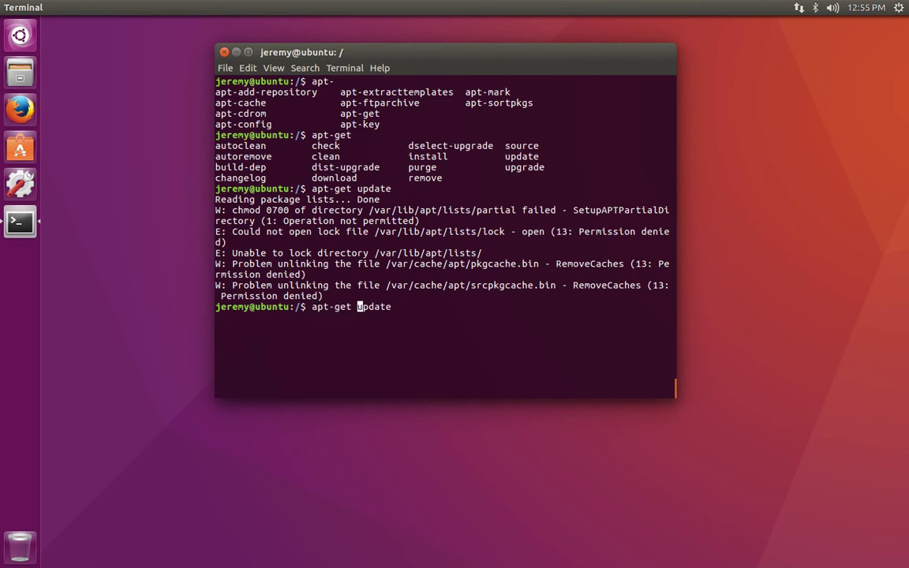
text(sudo)
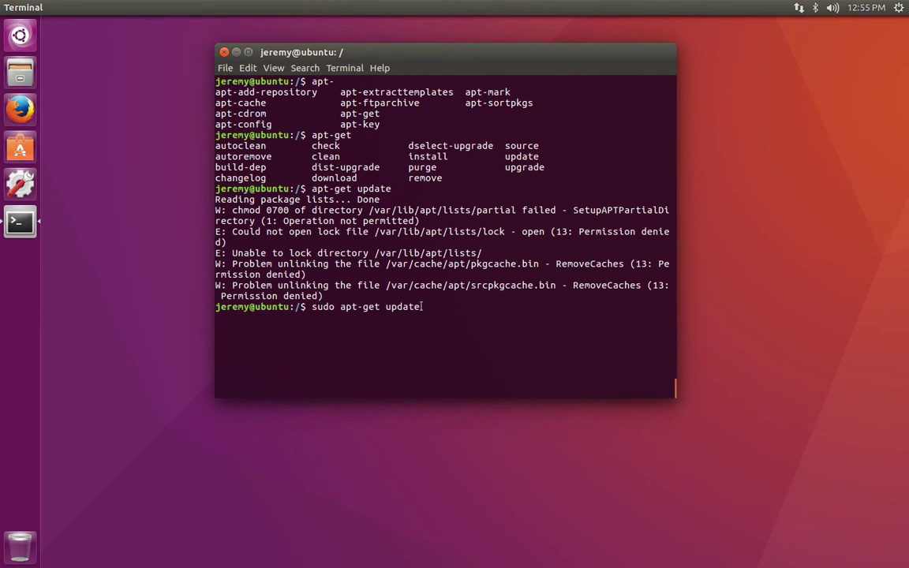
key(Return)
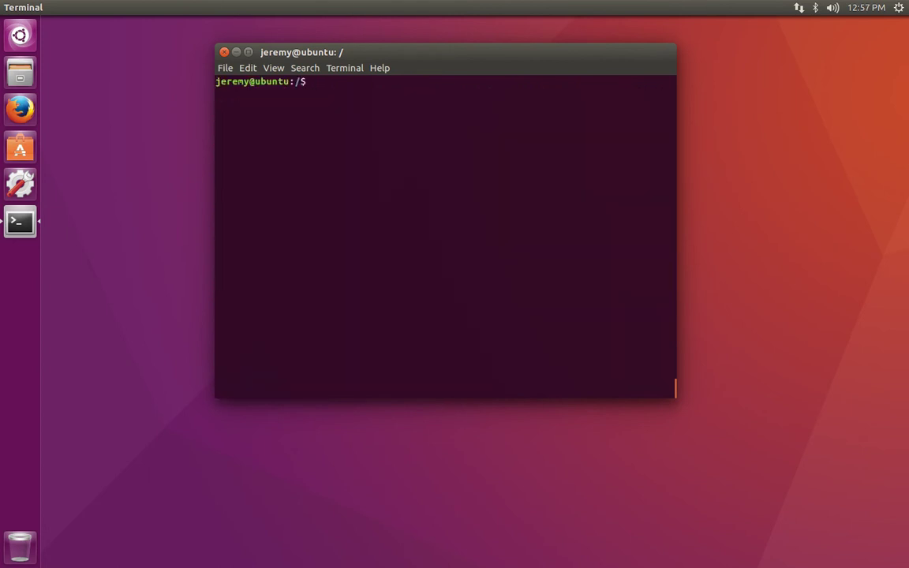
Step: Run apt-get upgrade without sudo and recall the failed command for editing
text(apt)
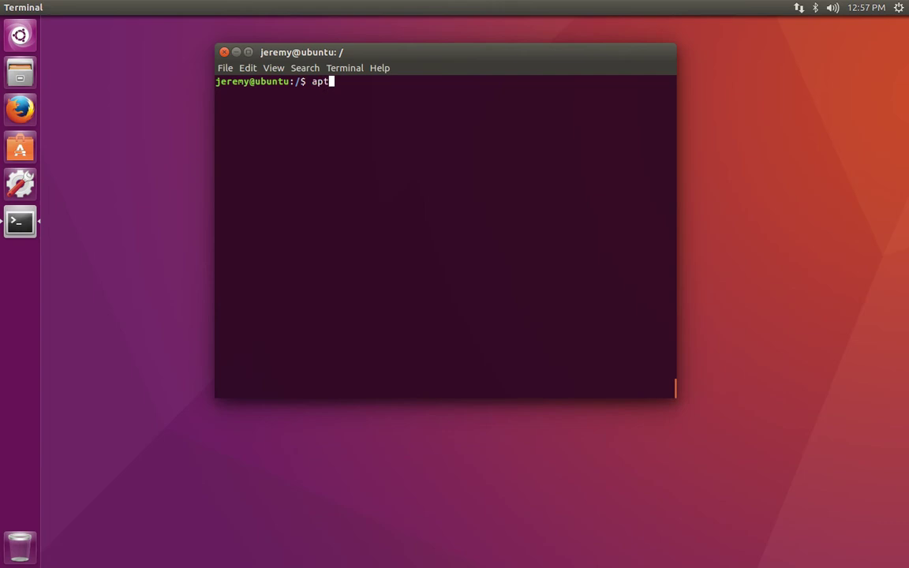
text(-get)
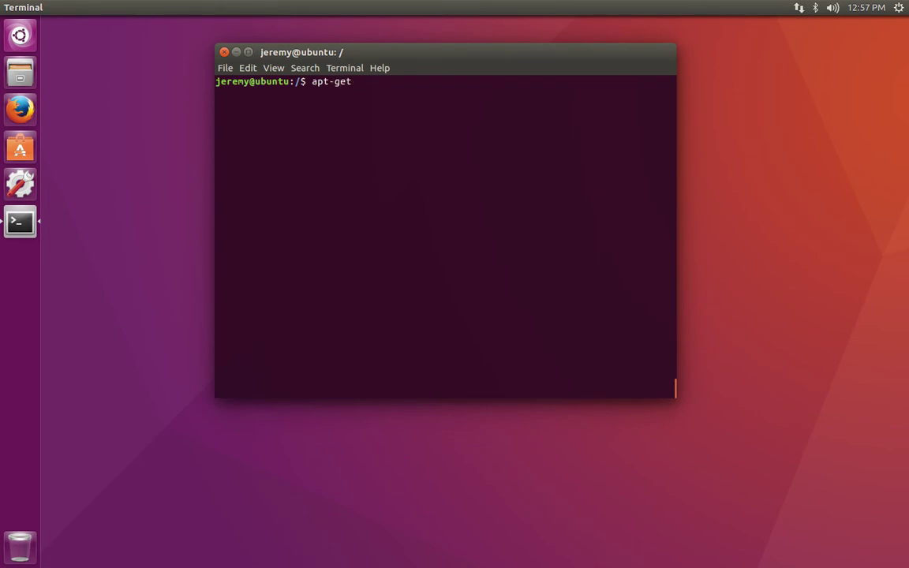
text(upgrade)
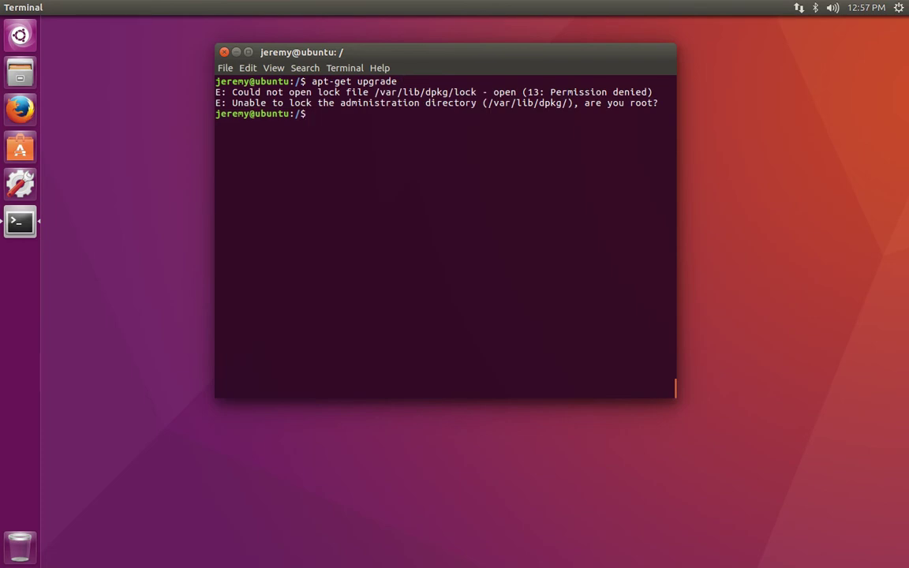
text(apt-get upgrade)
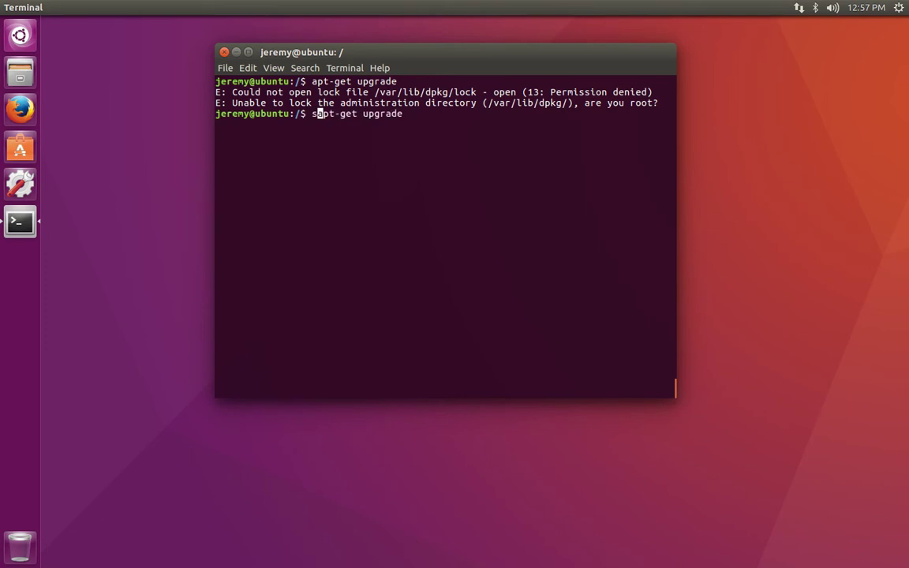
Step: Prefix the recalled upgrade command with sudo to run it as administrator
text(udo)
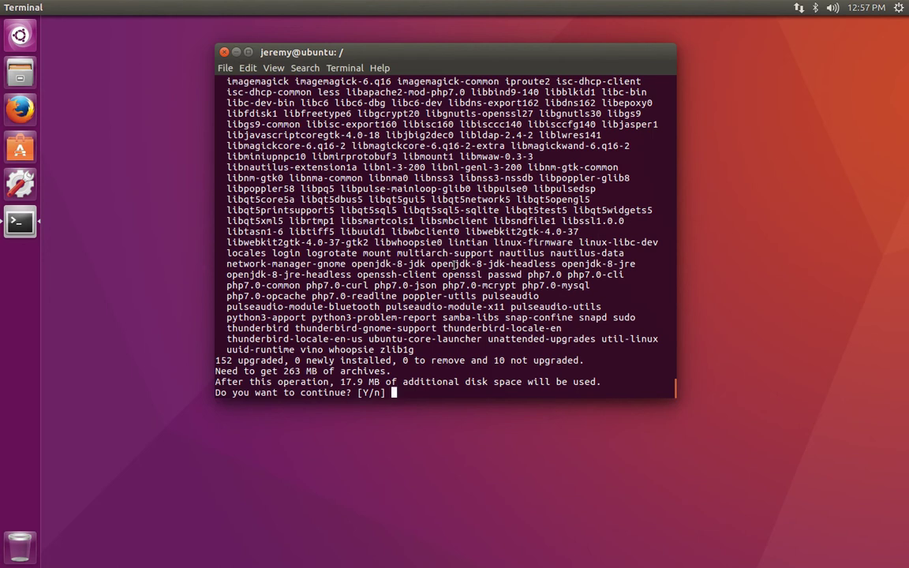
mouse_move(367, 428)
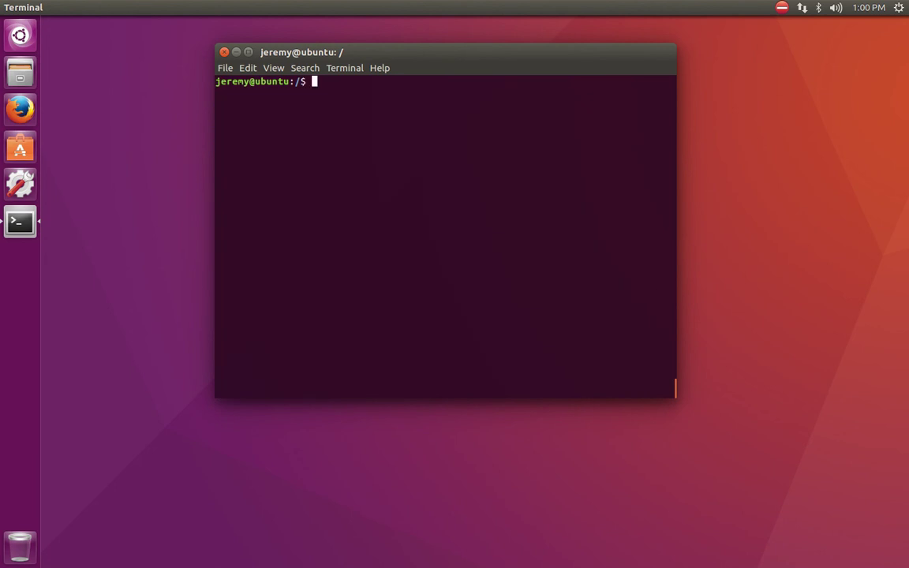
Step: Run the upgrade with sudo and answer Y to apply the packages
text(sudo apt-get upgrade)
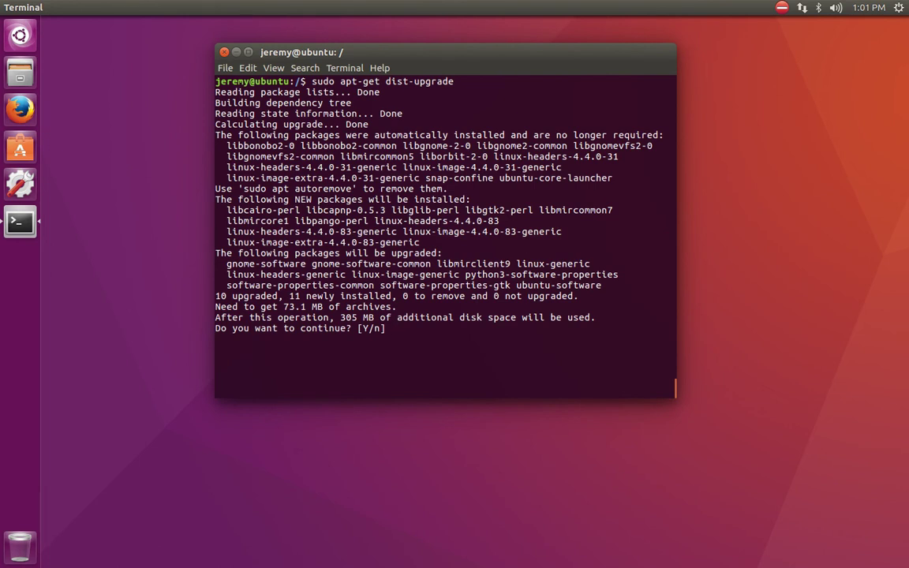
text(Y)
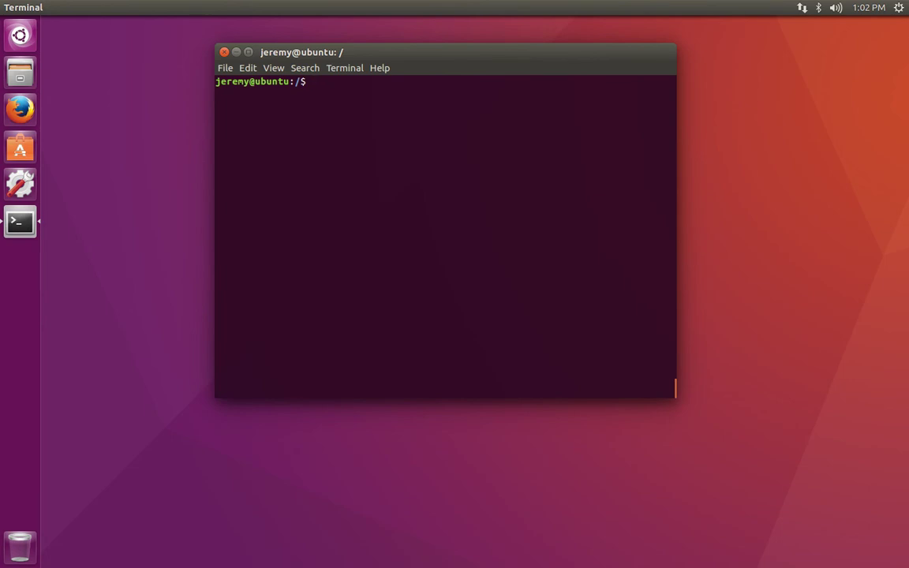
Step: After sudo apt-get dist-upgrade, edit the command into sudo apt-get install awaiting a package name
text(sudo apt-get dist-upgrade)
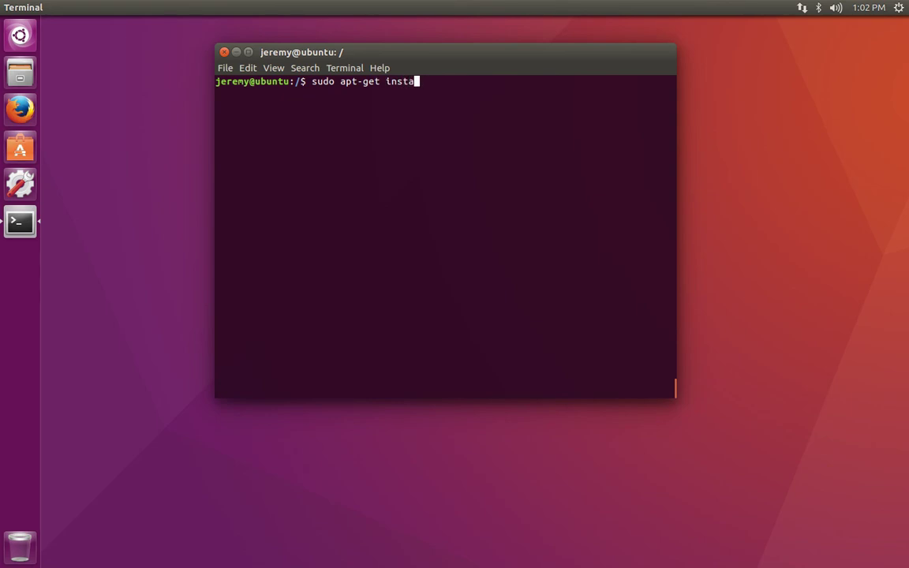
key(BackSpace)
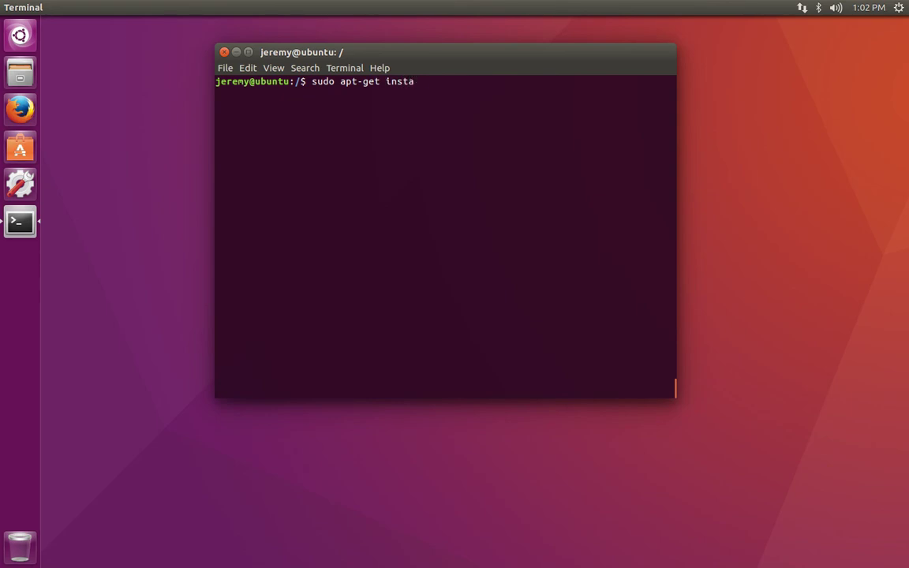
text(ll)
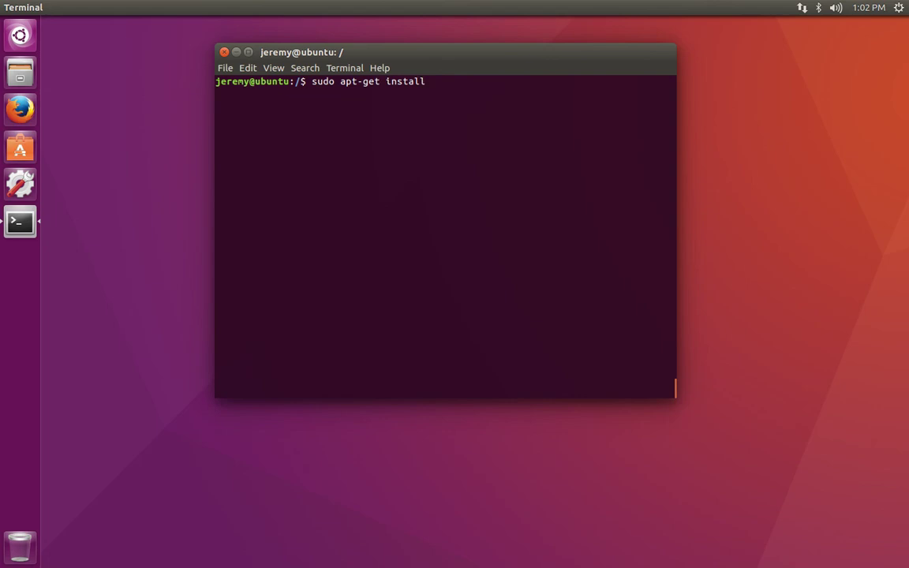
text(" ")
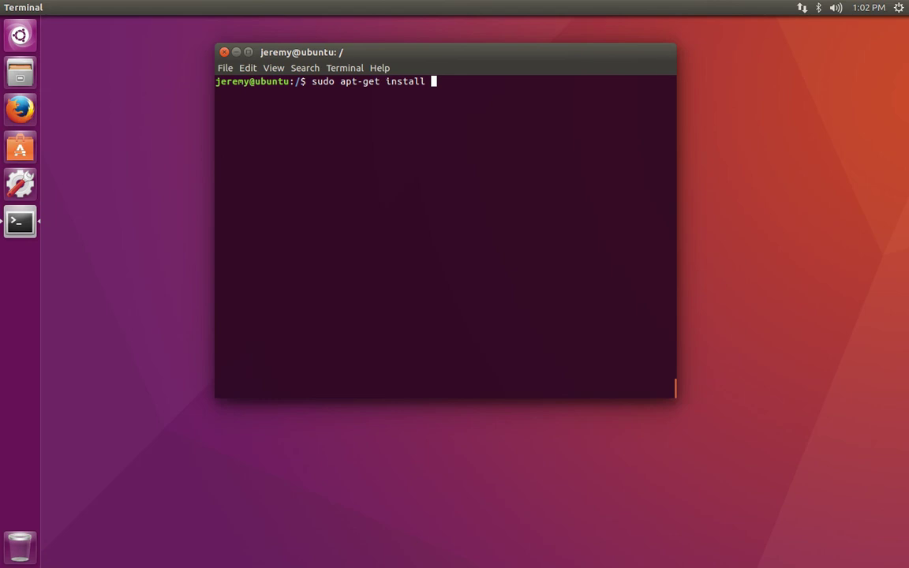
text(r)
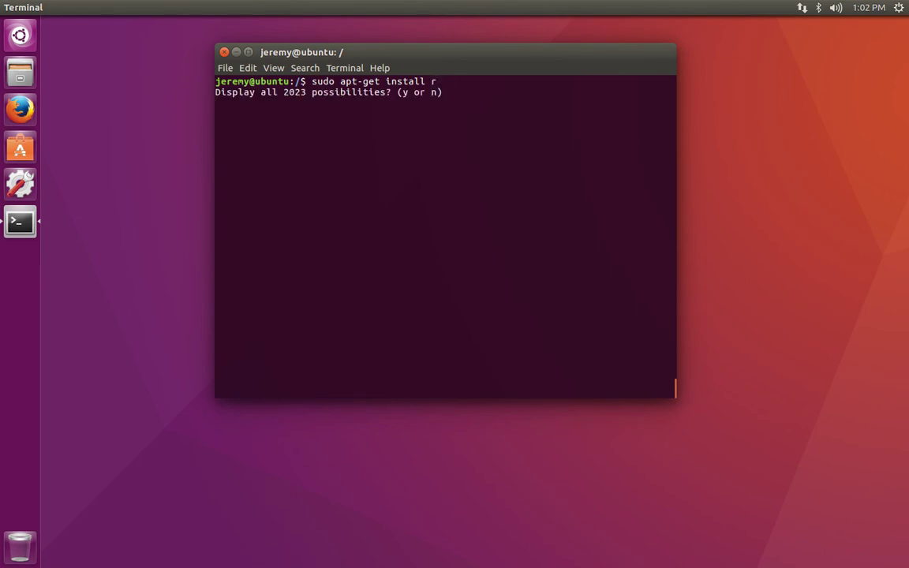
Step: Install the radio package with sudo apt-get install radio, confirming with y
text(y)
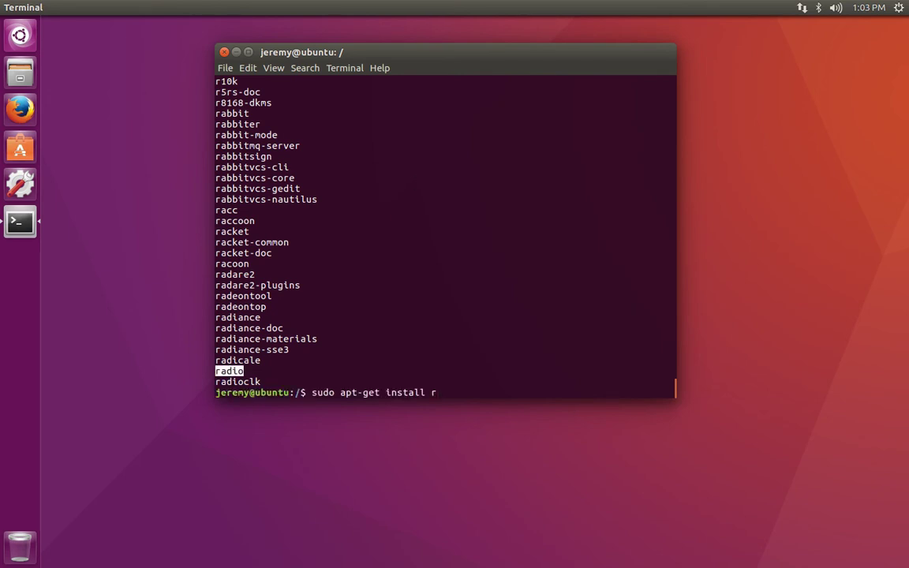
text(adi)
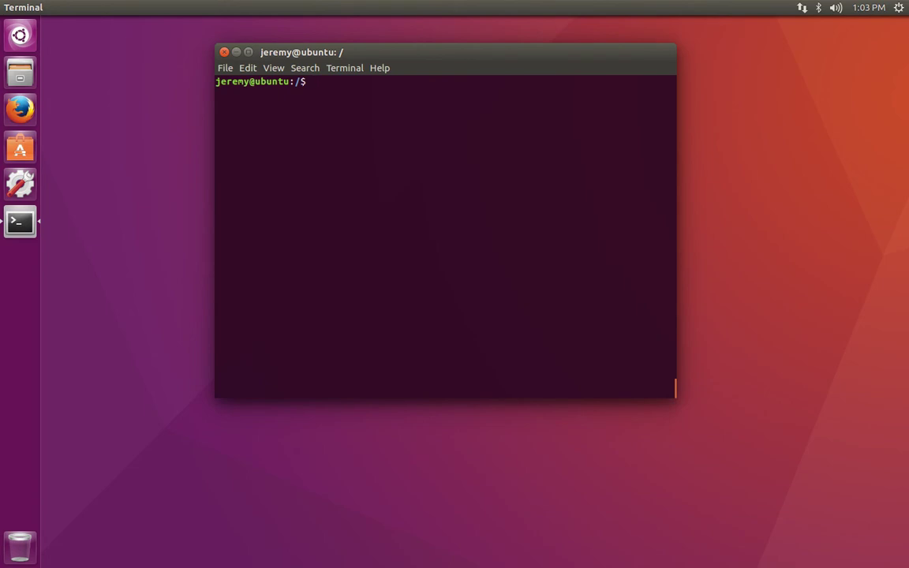
text(sudo apt-get install radio)
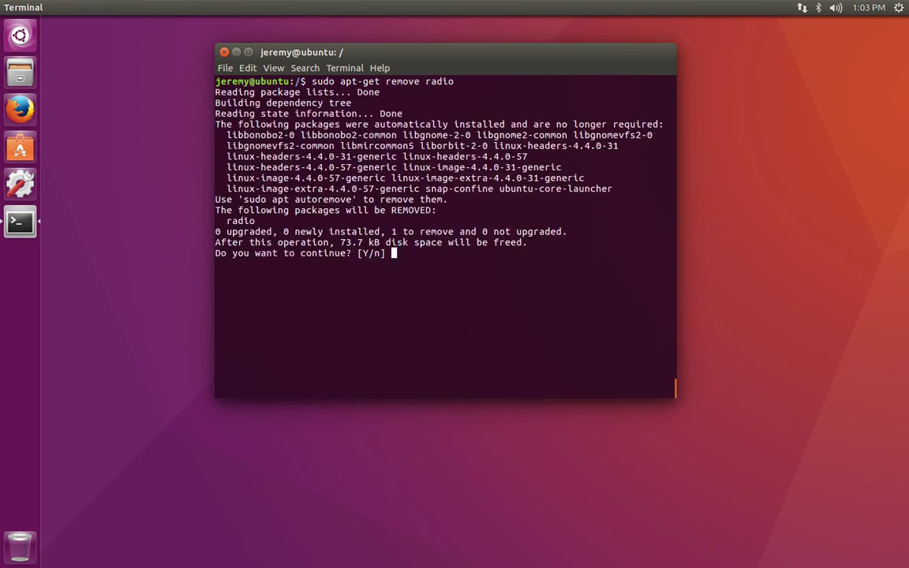
Step: Confirm removal of the radio package with Y
text(Y)
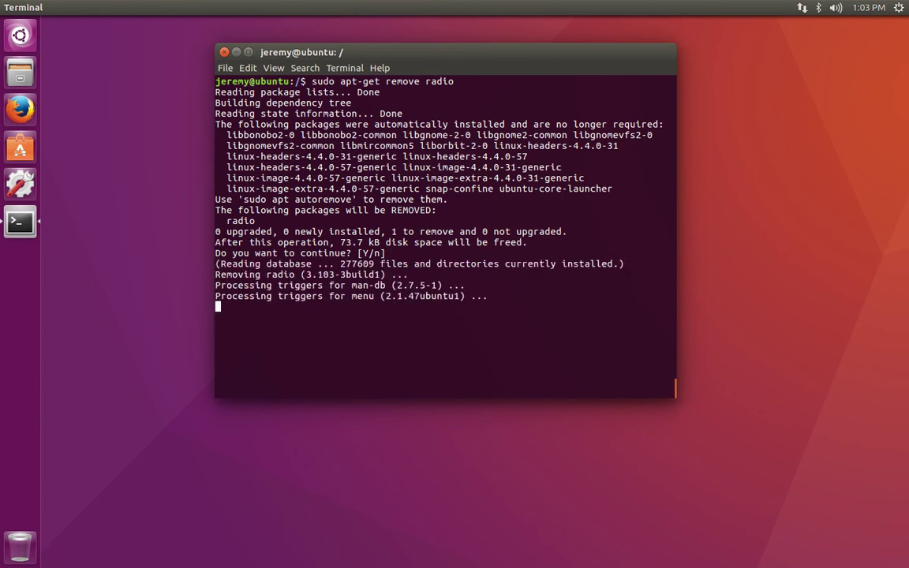